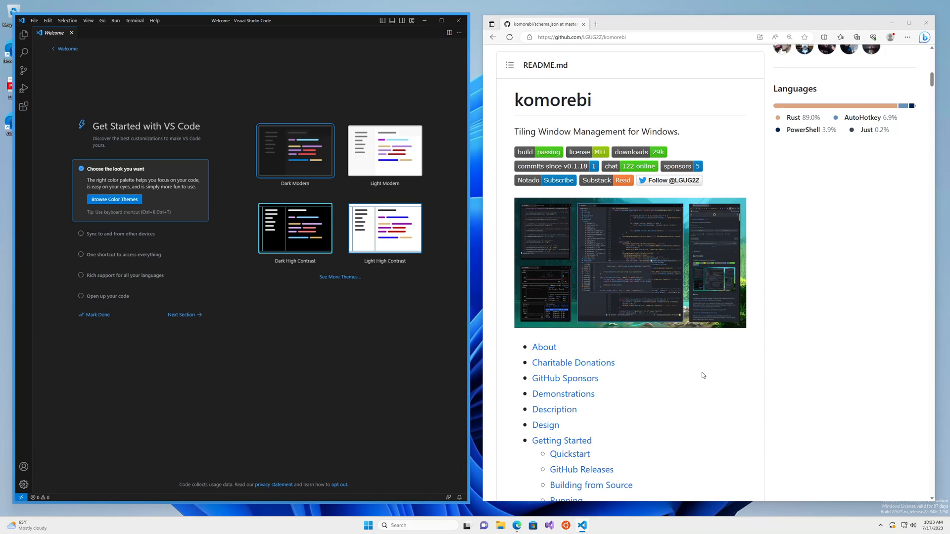
{"action": "mouse_move", "coordinate": [629, 338]}
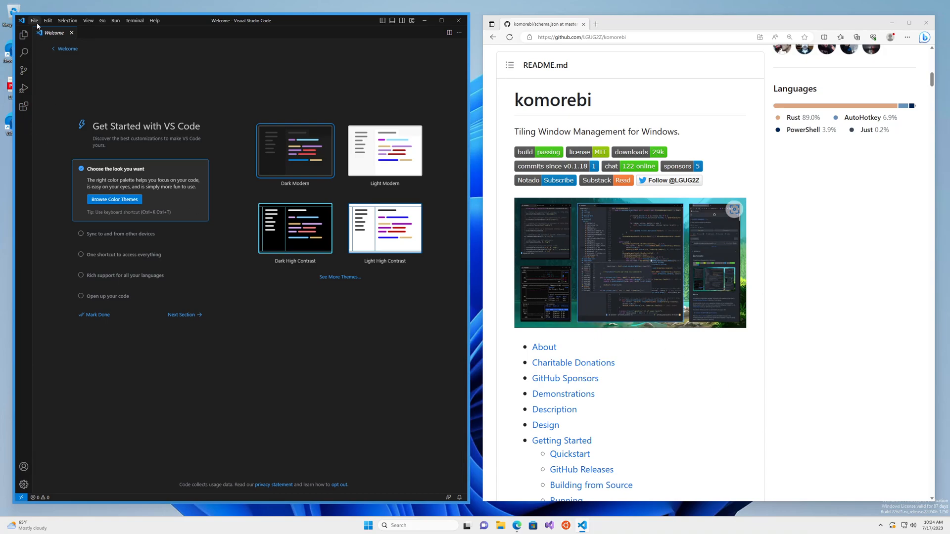
{"action": "mouse_move", "coordinate": [37, 26]}
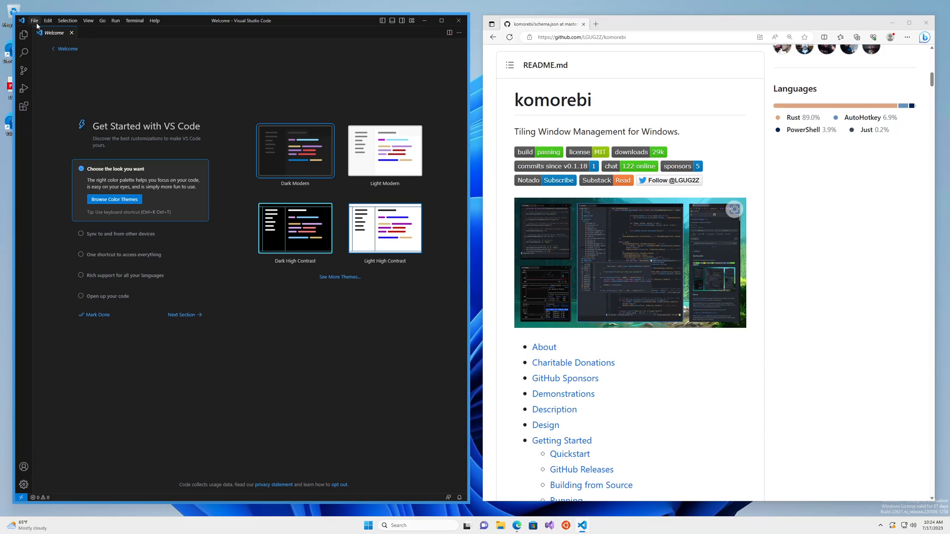
Step: Show the Preferences submenu from the File menu on the Welcome screen
{"action": "left_click", "coordinate": [35, 19]}
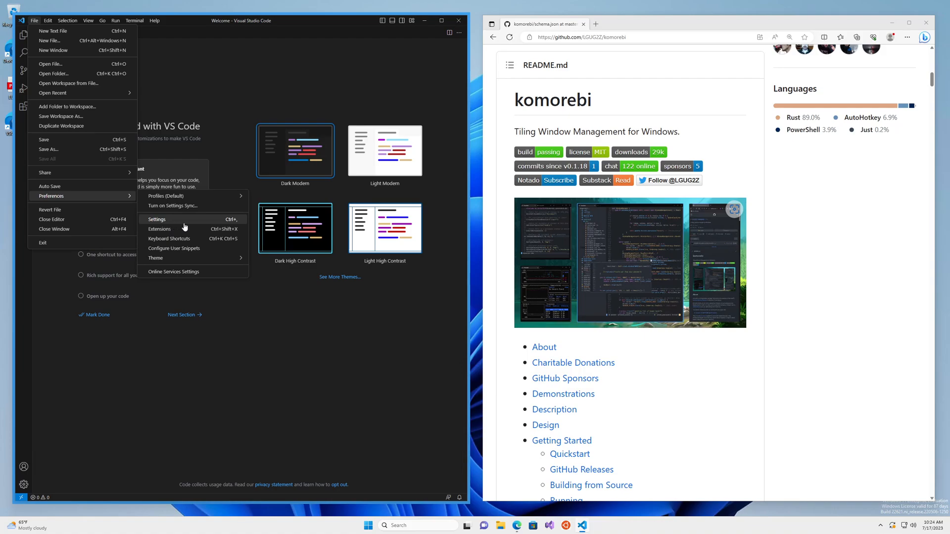
Step: Filter the Settings editor by 'schema' to show the JSON: Schemas setting
{"action": "left_click", "coordinate": [158, 220]}
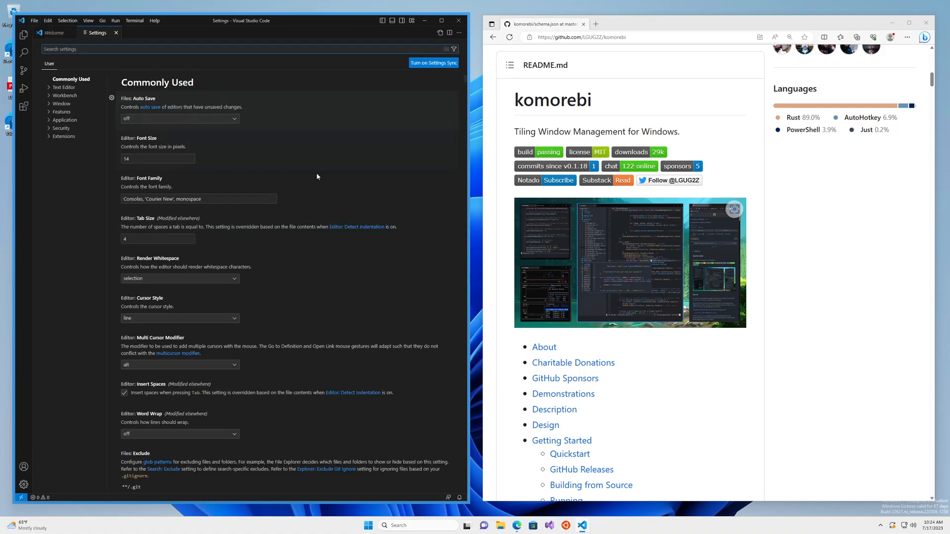
{"action": "type", "text": "se"}
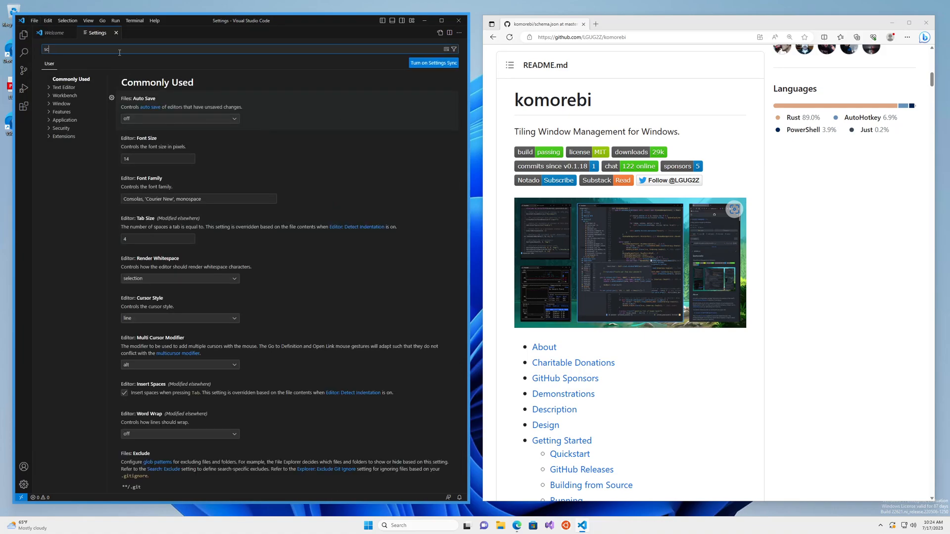
{"action": "type", "text": "schema"}
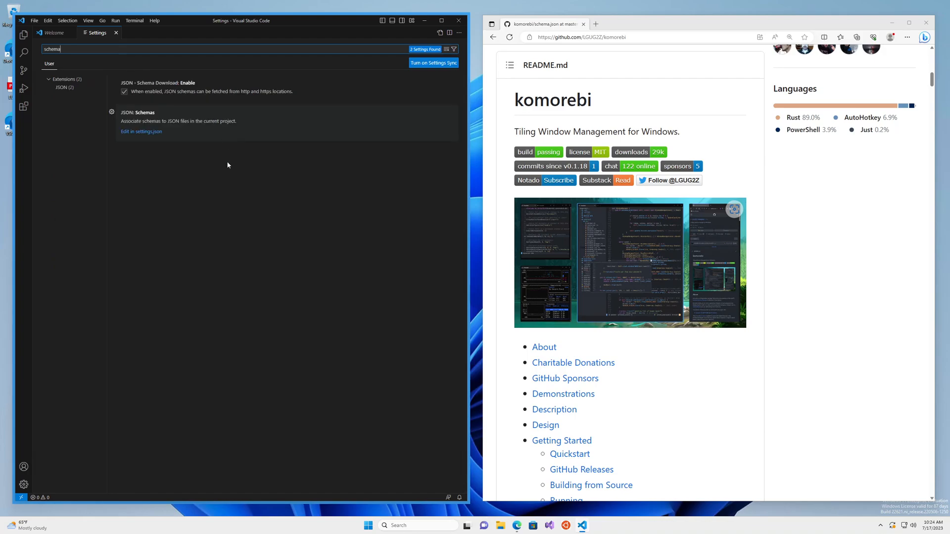
{"action": "mouse_move", "coordinate": [132, 142]}
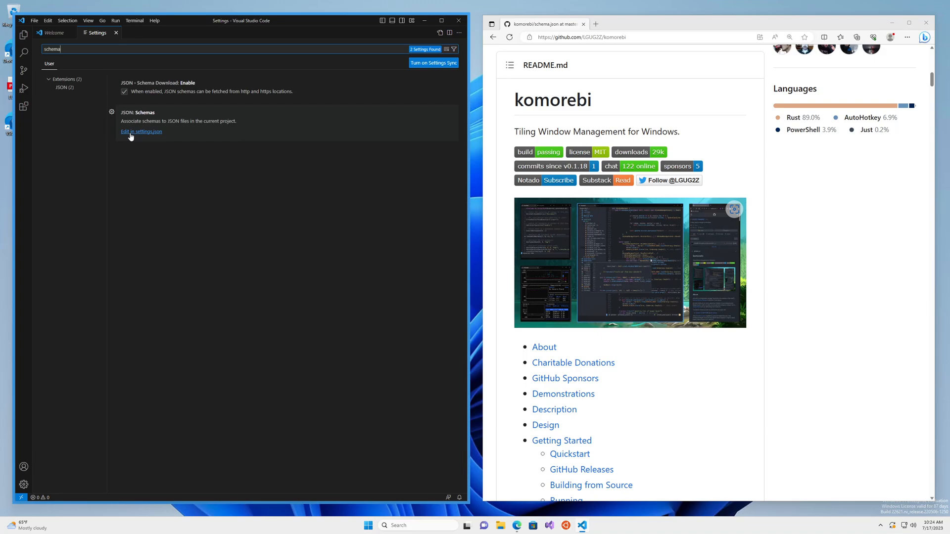
Step: Add a json.schemas entry in settings.json with fileMatch 'komorebi.json' and placeholder url
{"action": "left_click", "coordinate": [141, 132]}
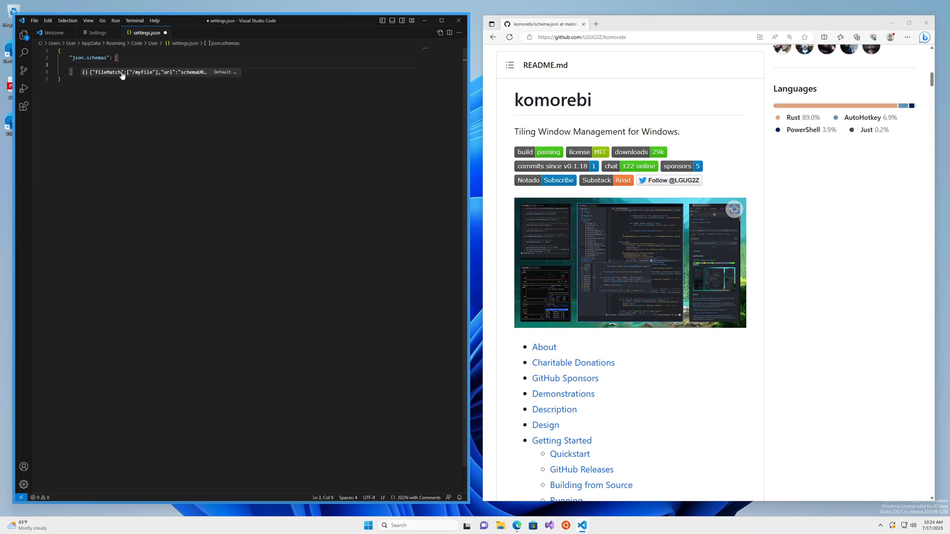
{"action": "mouse_move", "coordinate": [107, 75]}
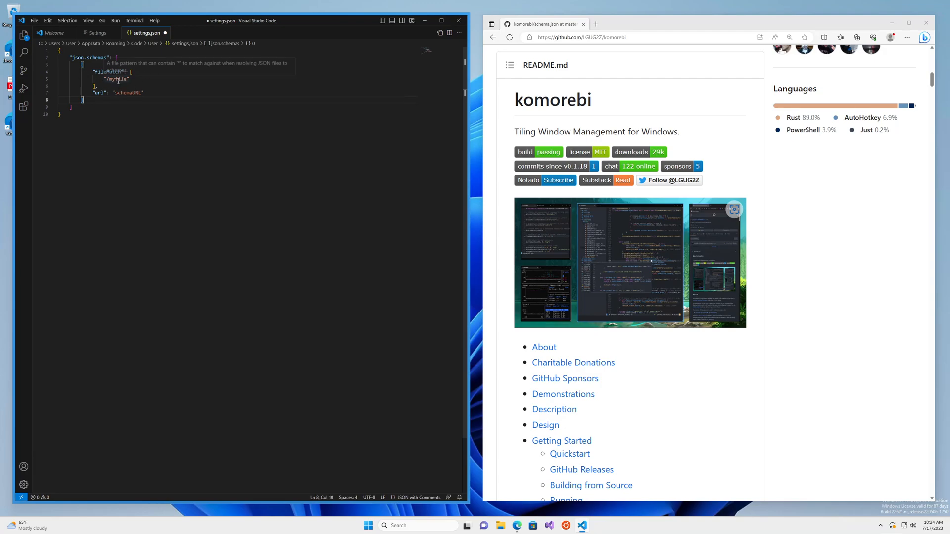
{"action": "double_click", "coordinate": [117, 79]}
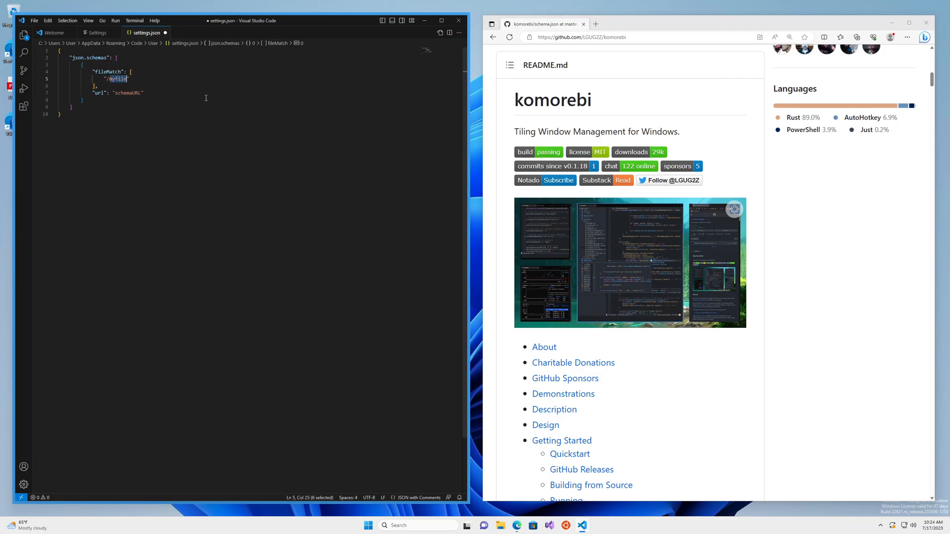
{"action": "type", "text": "komorebi.json"}
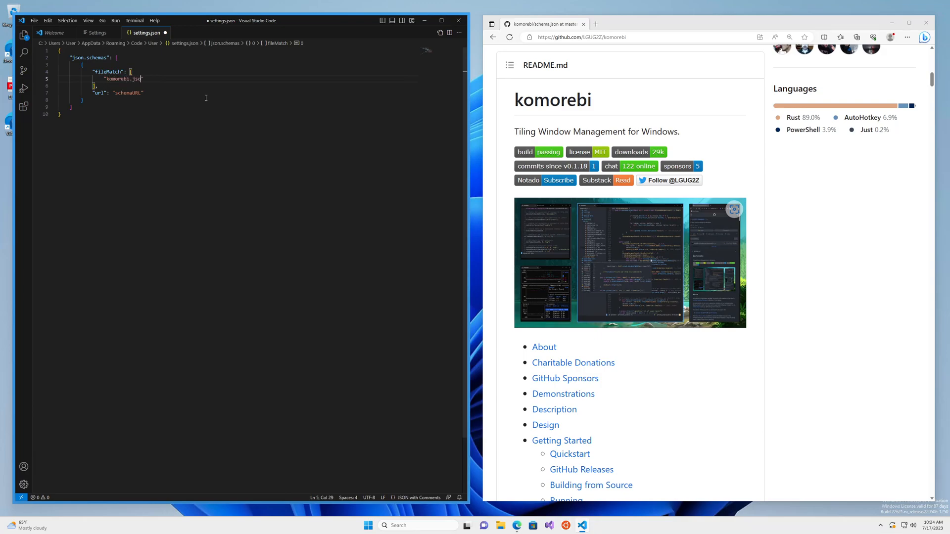
{"action": "type", "text": "n"}
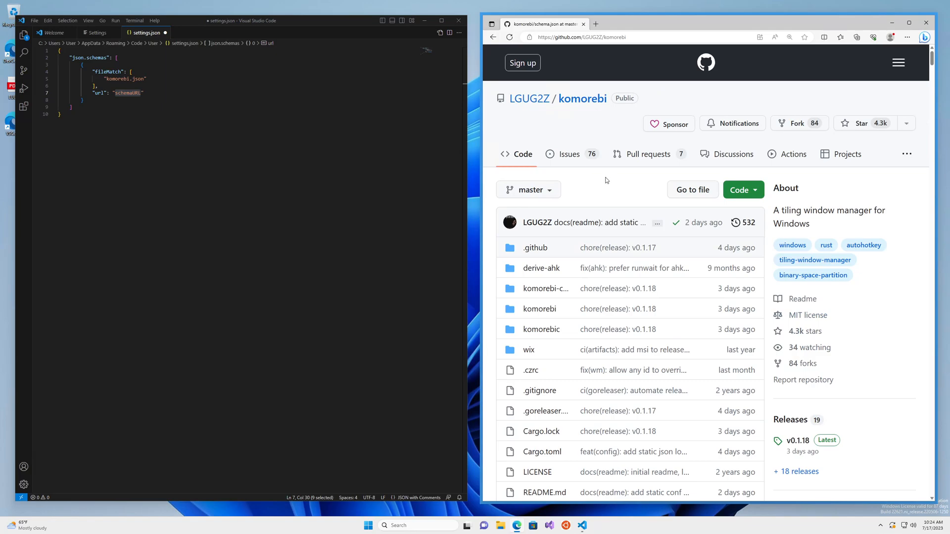
Step: View the raw schema.json from the komorebi repository to get its URL
{"action": "scroll", "scroll_direction": "down", "scroll_amount": 3}
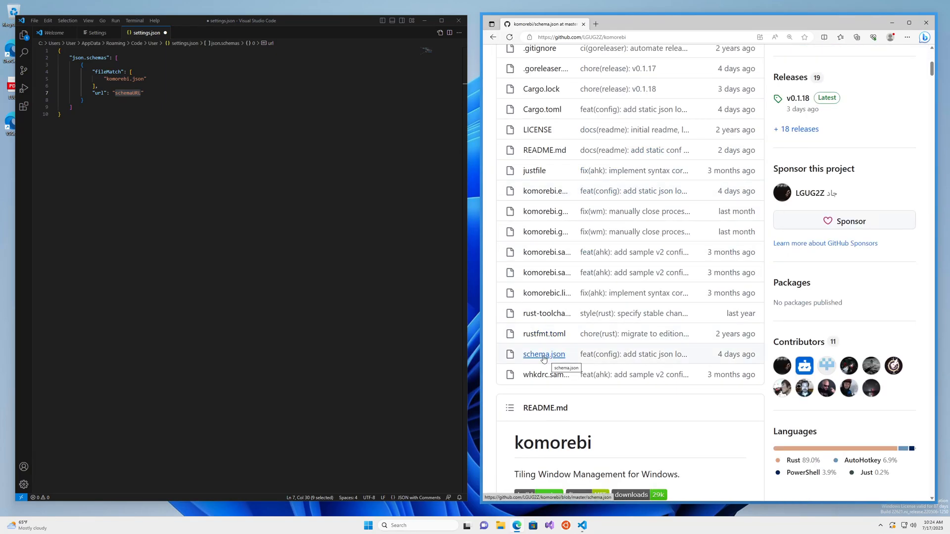
{"action": "left_click", "coordinate": [543, 355]}
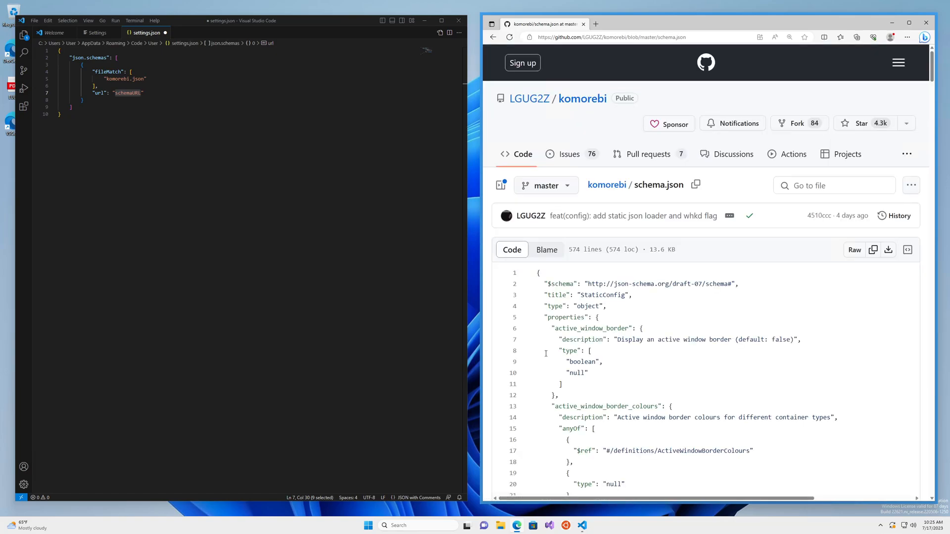
{"action": "mouse_move", "coordinate": [854, 250]}
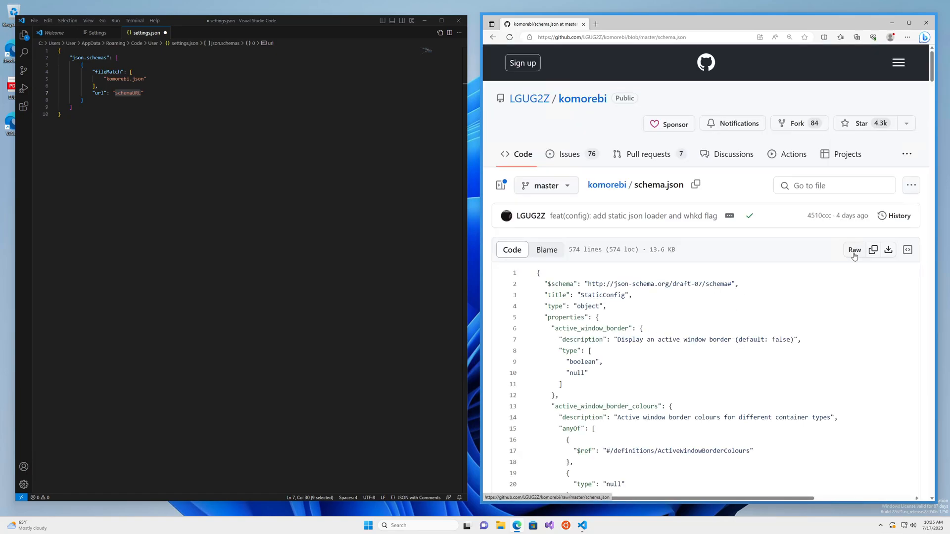
{"action": "left_click", "coordinate": [854, 250]}
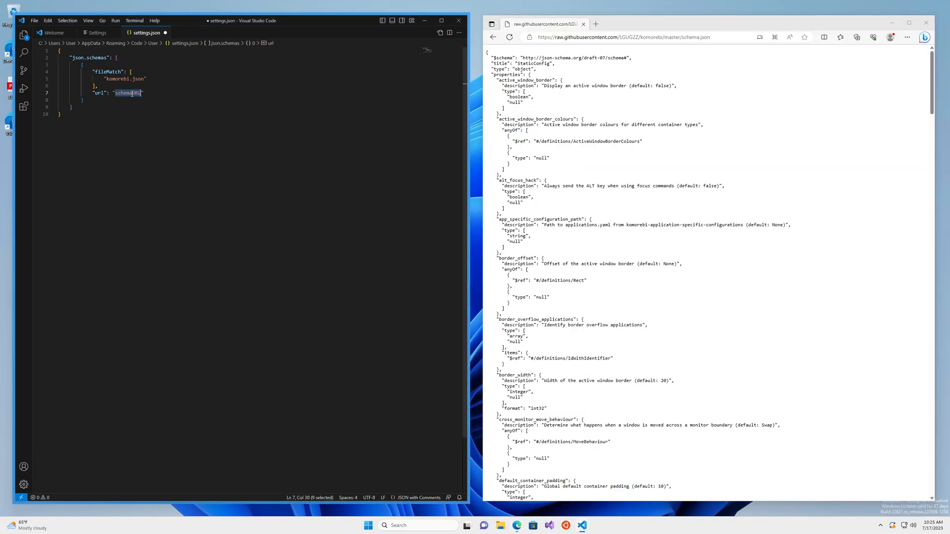
{"action": "type", "text": "https://raw.githubusercontent.com/LGUG2Z/komorebi/master/schema.json"}
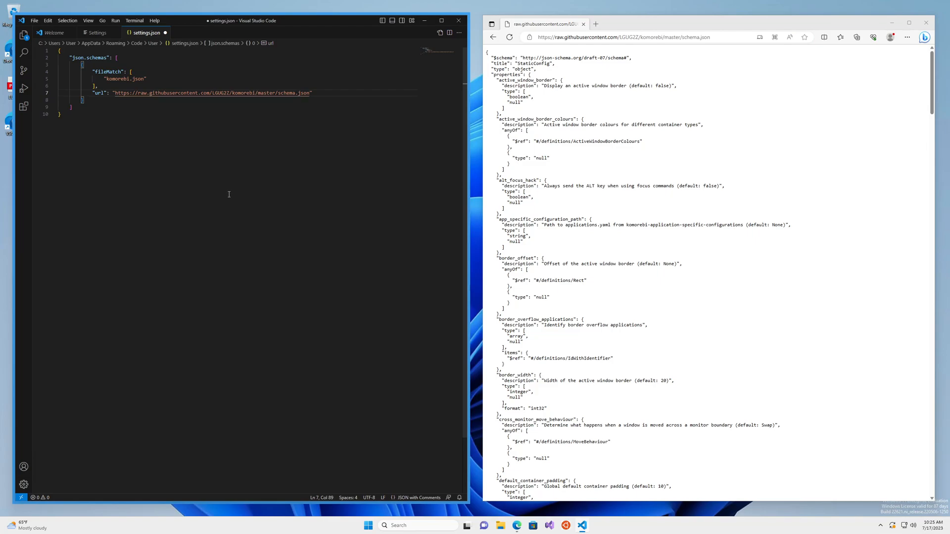
{"action": "key", "text": "ctrl+s"}
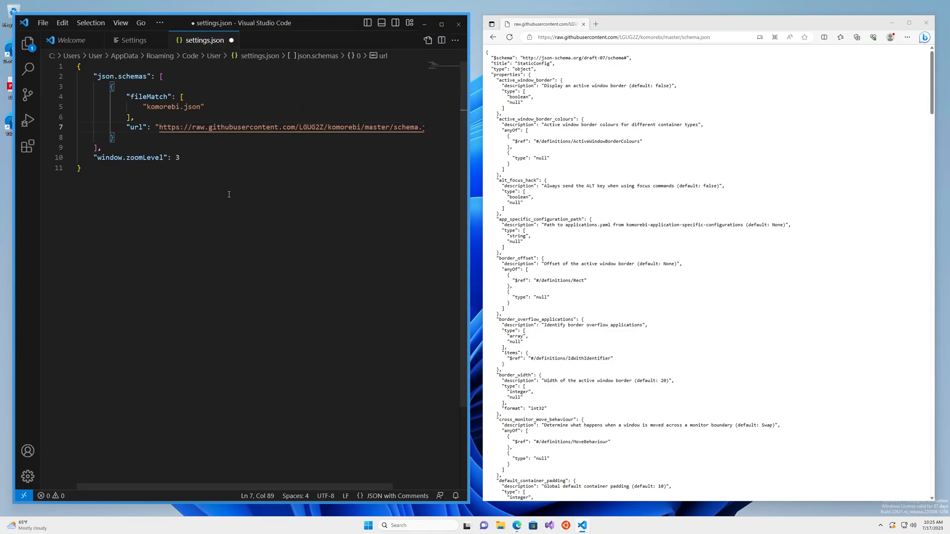
{"action": "key", "text": "Ctrl+S"}
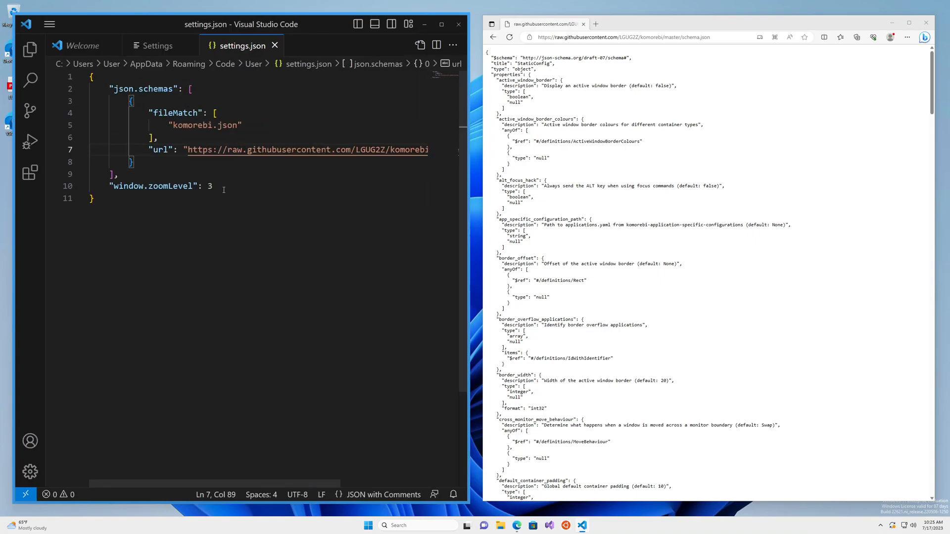
{"action": "mouse_move", "coordinate": [112, 64]}
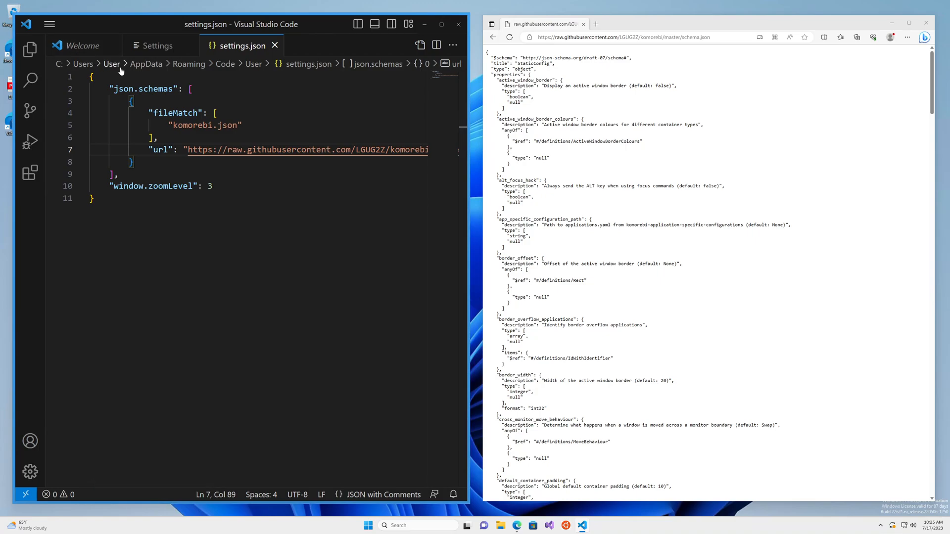
Step: Choose File > Open File... to pick komorebi.json from disk
{"action": "left_click", "coordinate": [43, 23]}
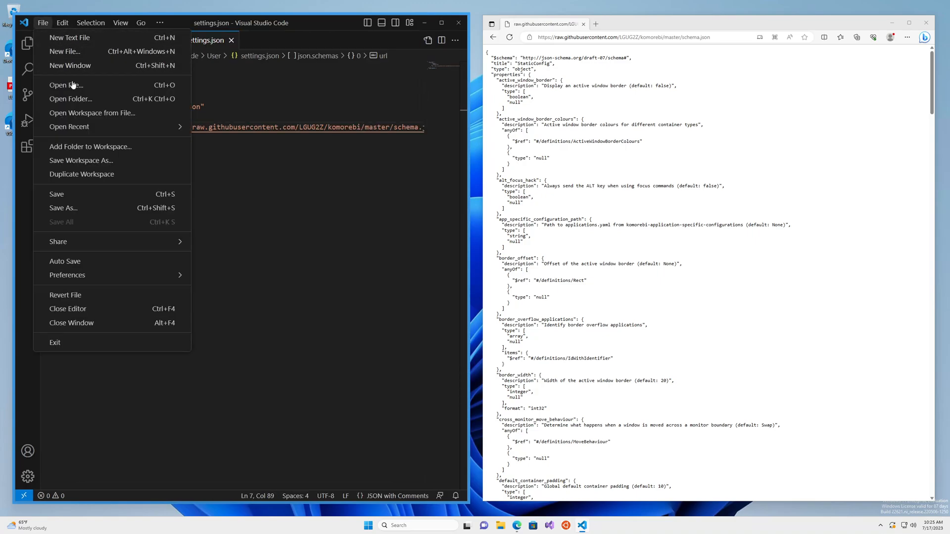
{"action": "left_click", "coordinate": [66, 85]}
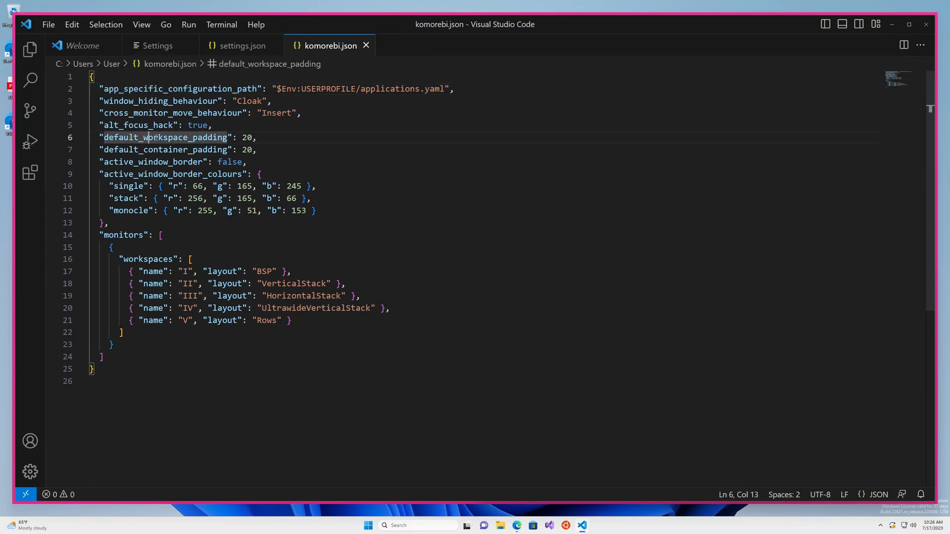
{"action": "mouse_move", "coordinate": [165, 137]}
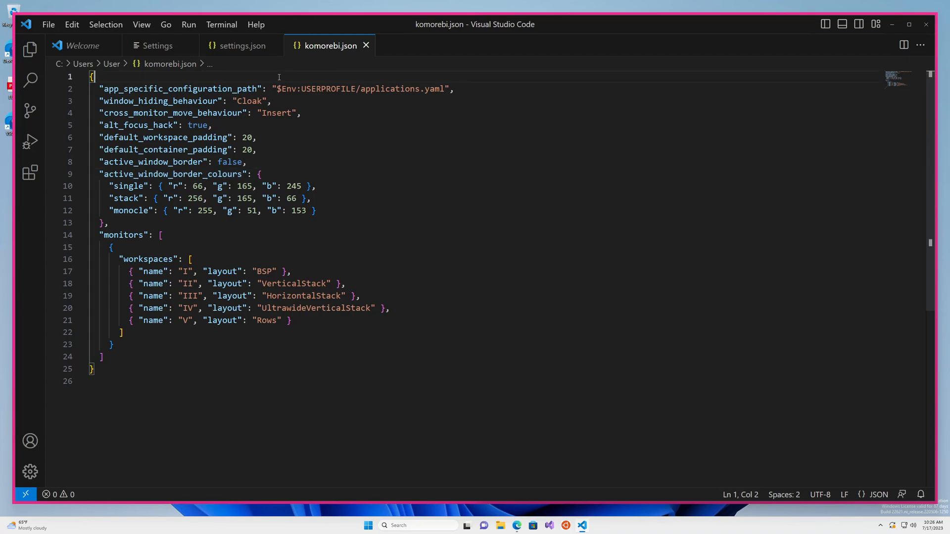
{"action": "key", "text": "Enter"}
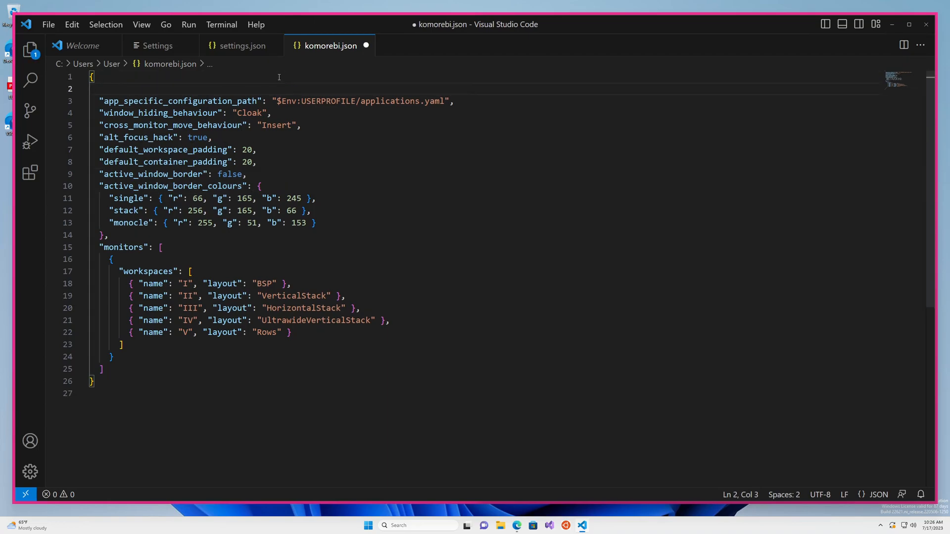
{"action": "type", "text": "\""}
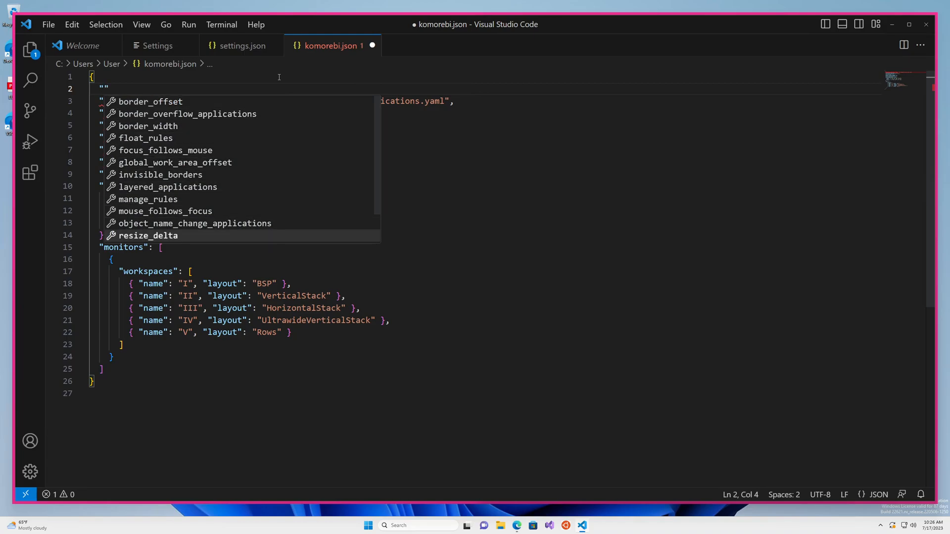
{"action": "scroll", "scroll_direction": "down", "scroll_amount": 3}
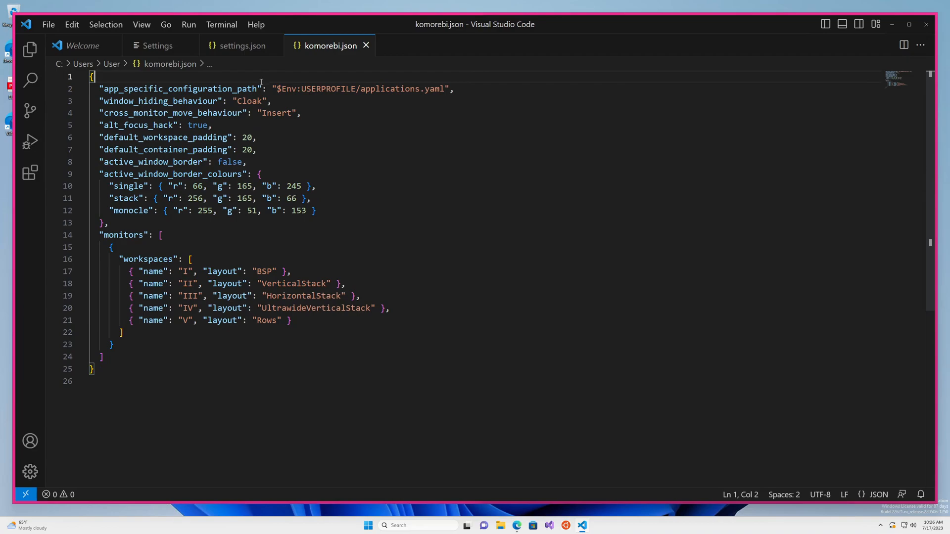
{"action": "mouse_move", "coordinate": [145, 243]}
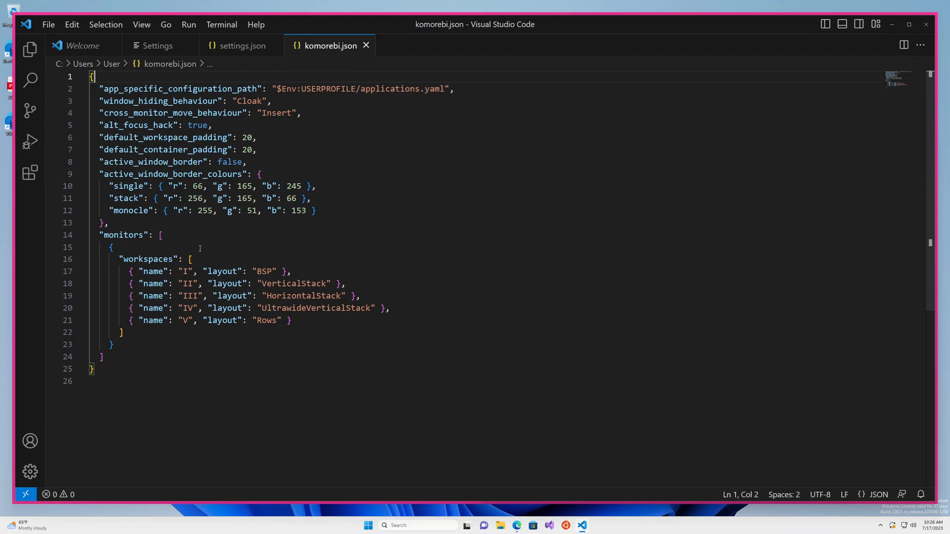
{"action": "type", "text": "\""}
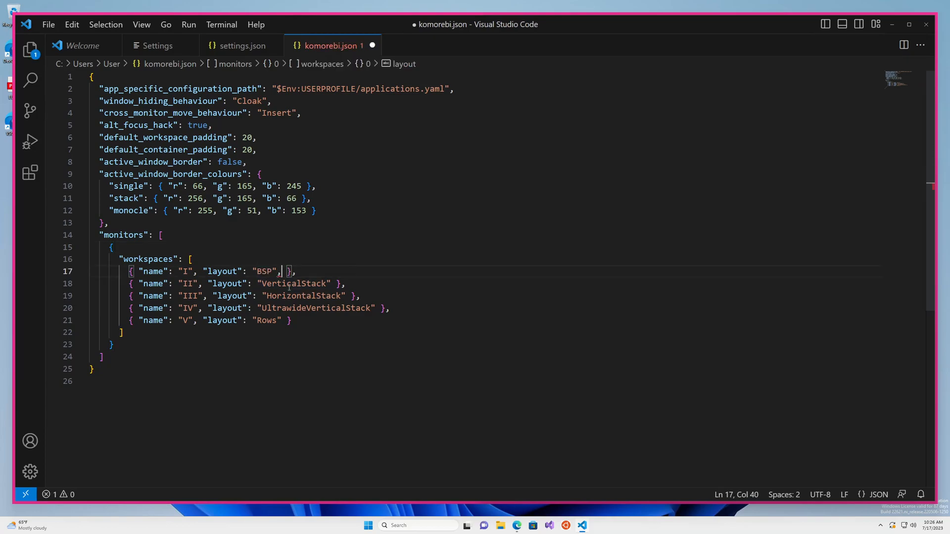
{"action": "type", "text": "\""}
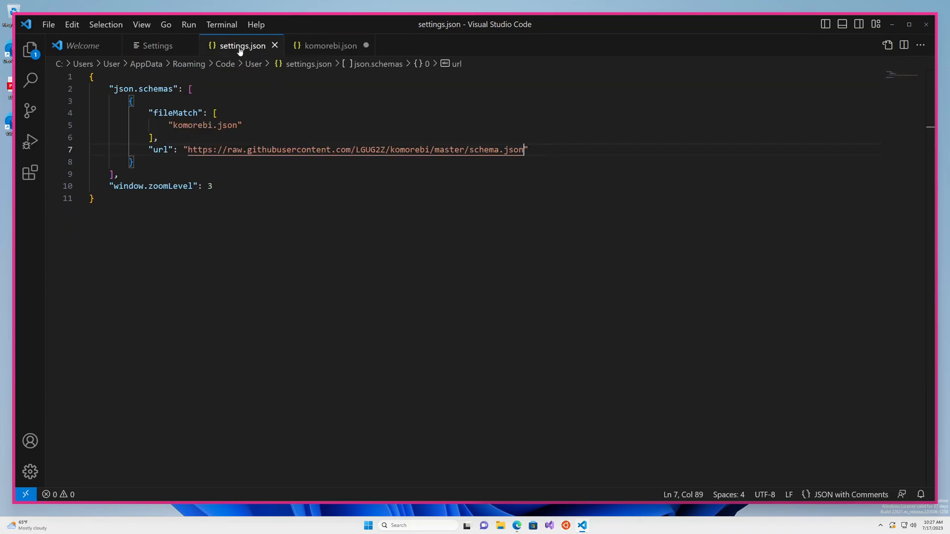
{"action": "mouse_move", "coordinate": [404, 201]}
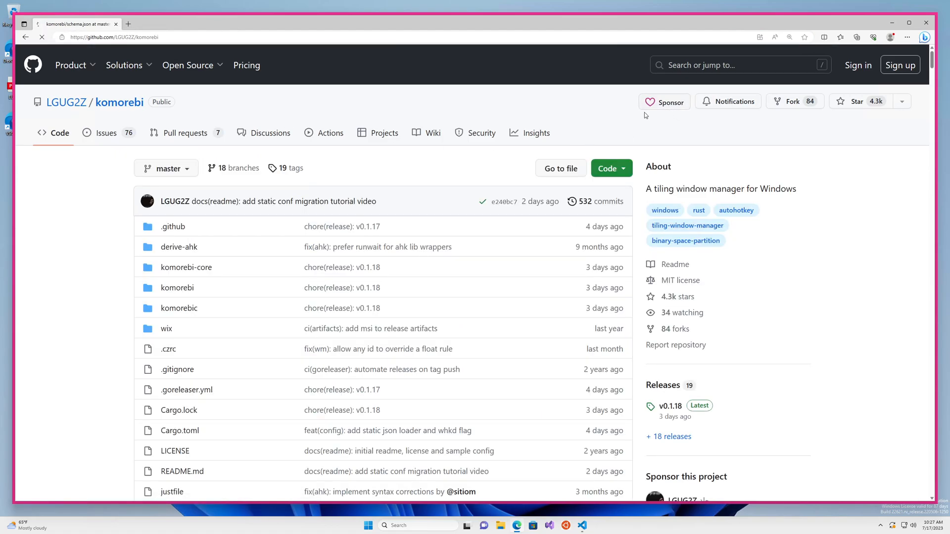
Step: Go to LGUG2Z's sponsorship page from the komorebi repository
{"action": "left_click", "coordinate": [663, 101]}
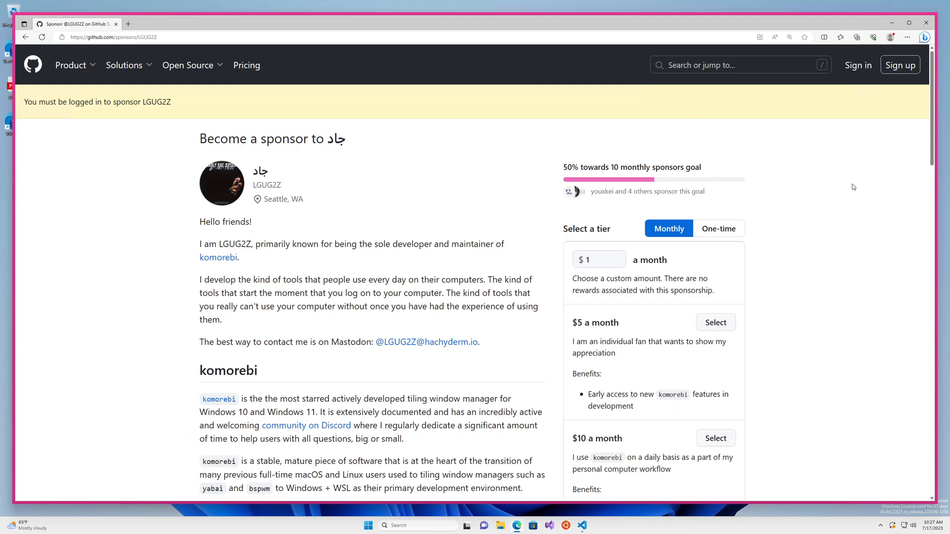
{"action": "mouse_move", "coordinate": [808, 182]}
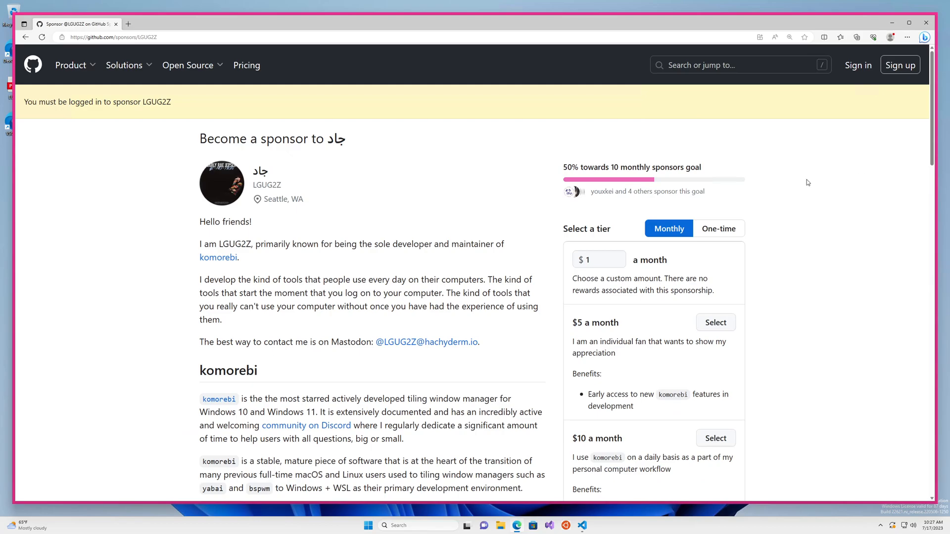
{"action": "mouse_move", "coordinate": [847, 191]}
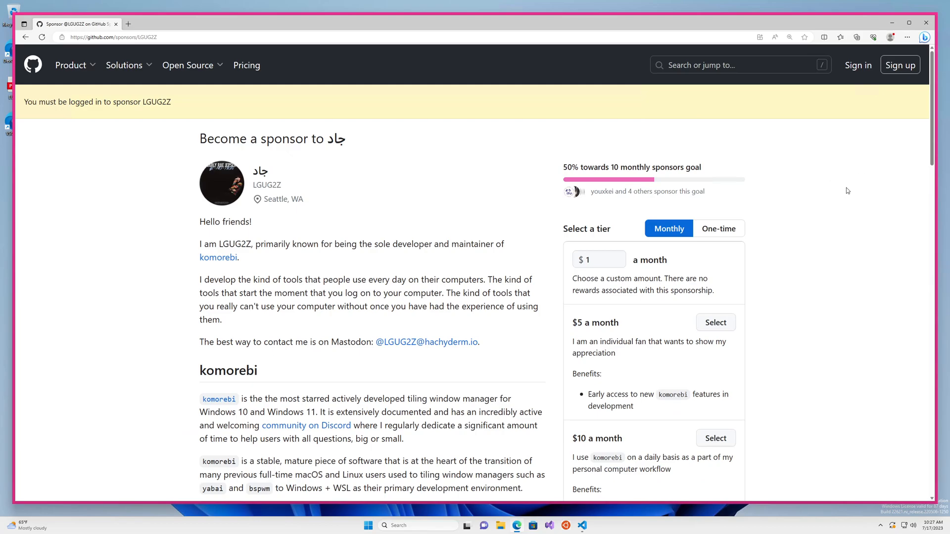
{"action": "mouse_move", "coordinate": [851, 186]}
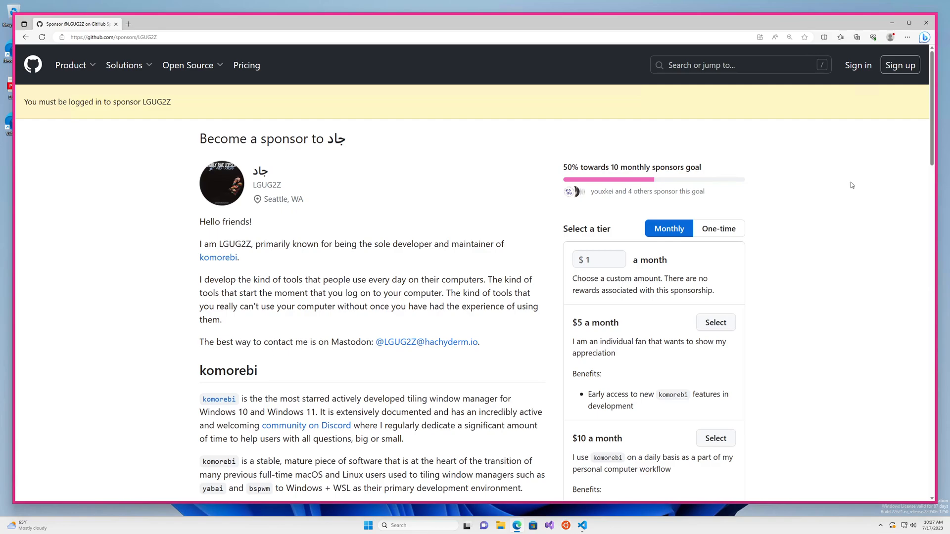
{"action": "mouse_move", "coordinate": [767, 169]}
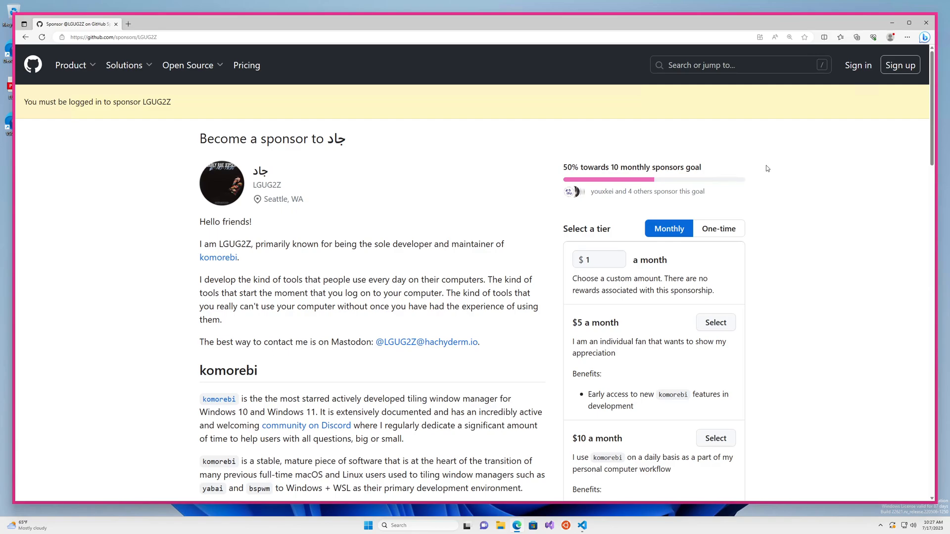
{"action": "mouse_move", "coordinate": [820, 176]}
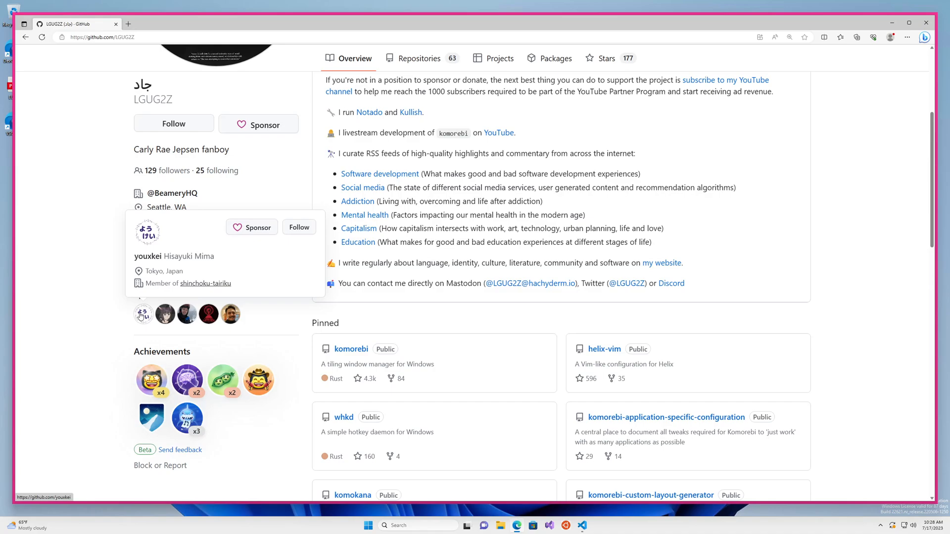
{"action": "mouse_move", "coordinate": [692, 228]}
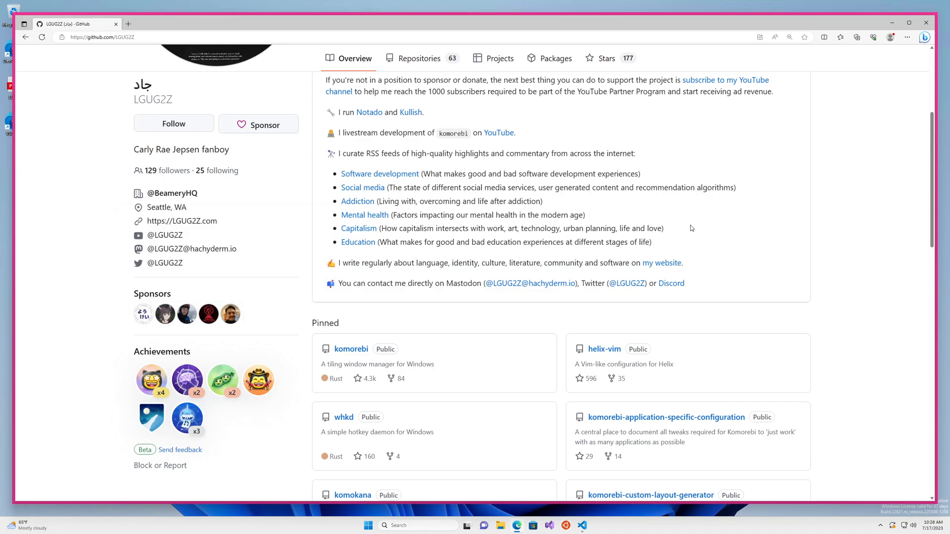
Step: Visit LGUG2Z's YouTube channel from the profile README, subscribe, and return to the repository tab
{"action": "scroll", "scroll_direction": "up", "scroll_amount": 3}
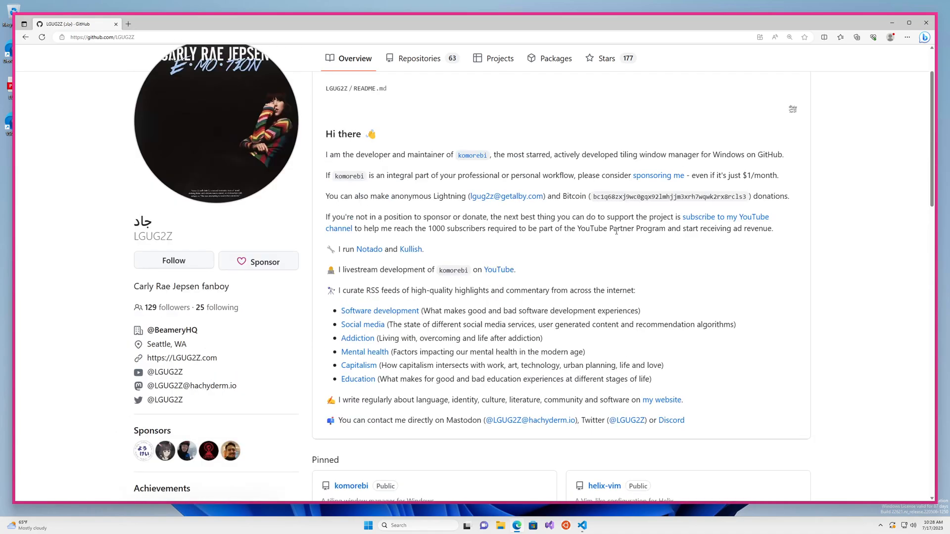
{"action": "mouse_move", "coordinate": [499, 269]}
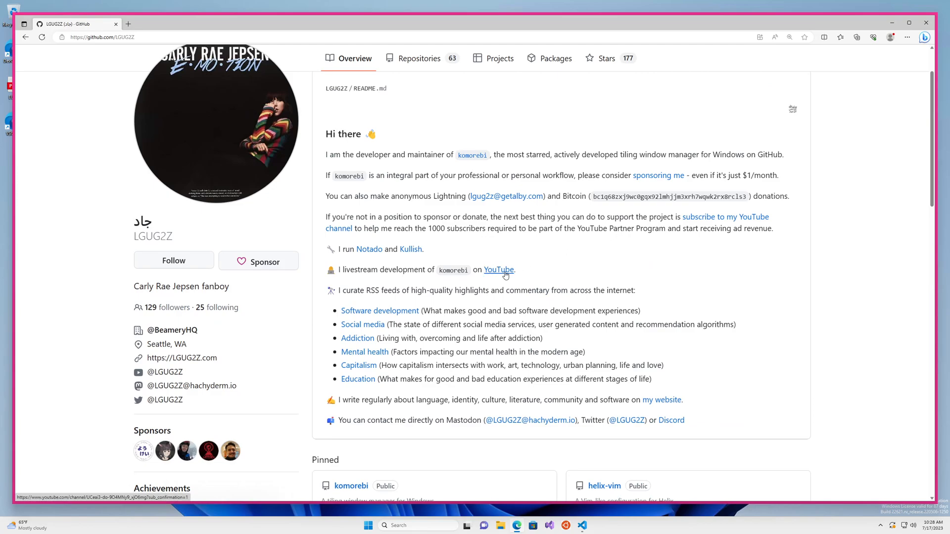
{"action": "left_click", "coordinate": [497, 270]}
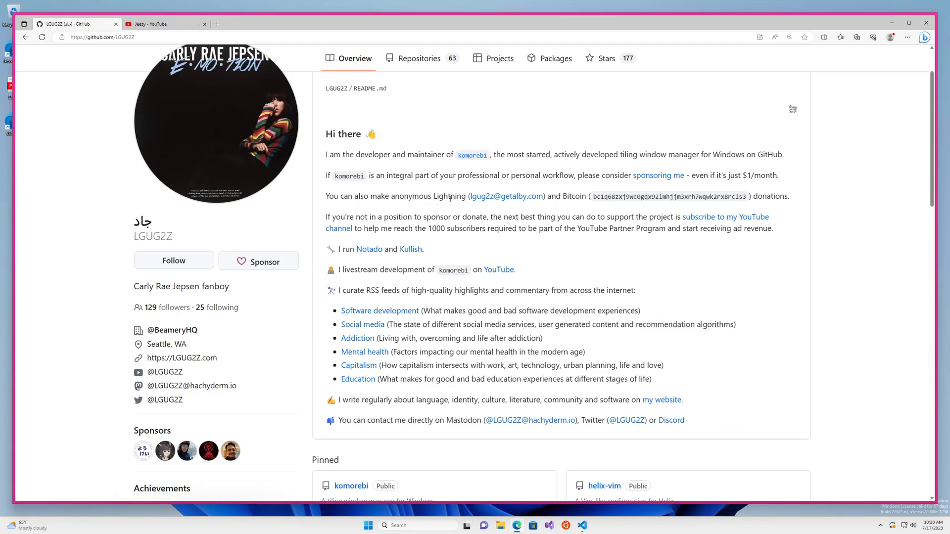
{"action": "mouse_move", "coordinate": [556, 261]}
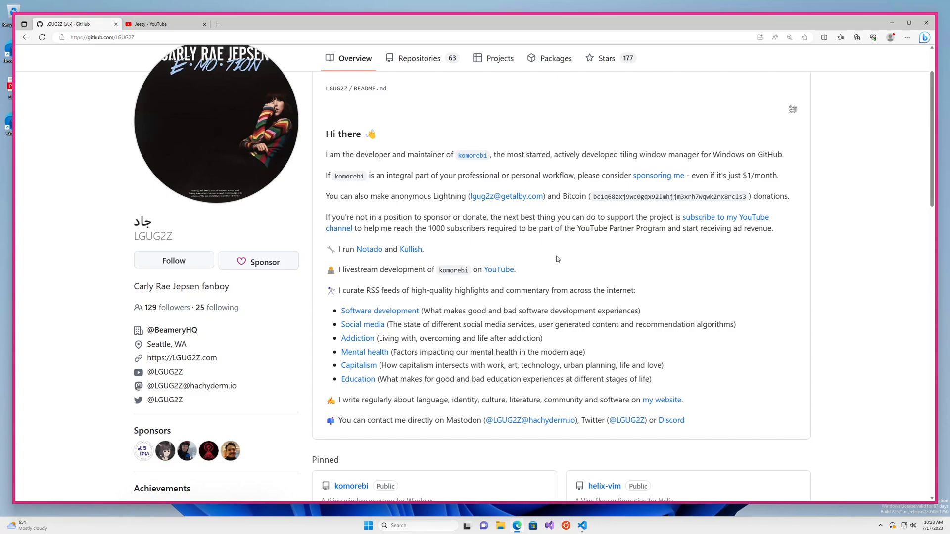
{"action": "mouse_move", "coordinate": [580, 266]}
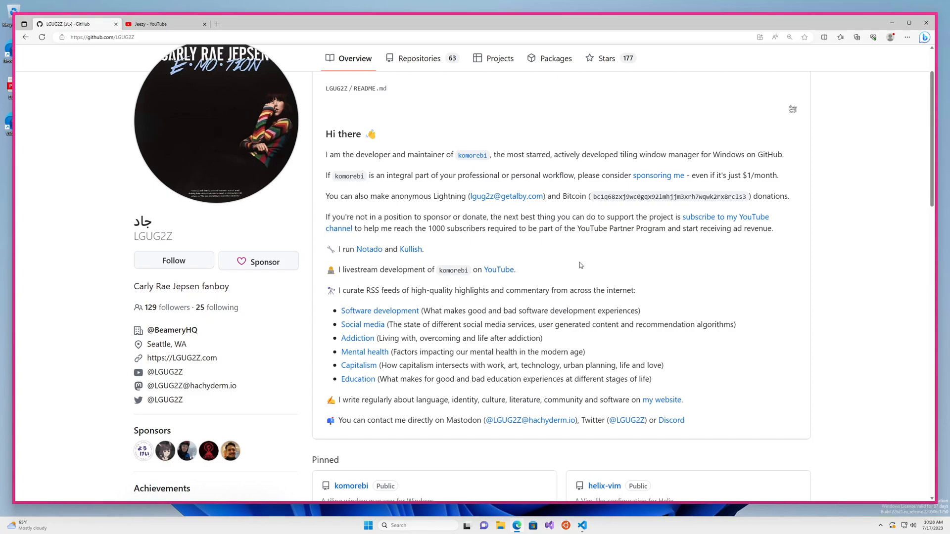
{"action": "mouse_move", "coordinate": [608, 285]}
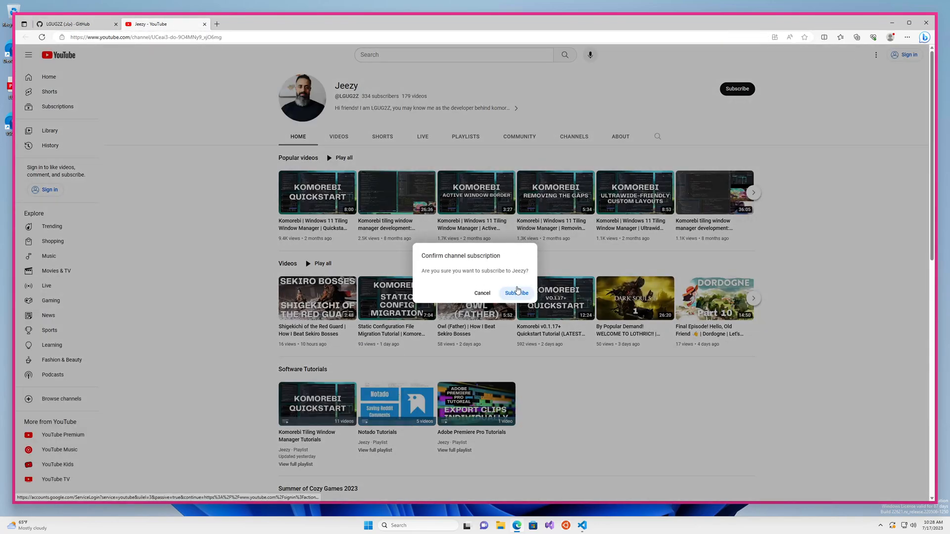
{"action": "left_click", "coordinate": [72, 24]}
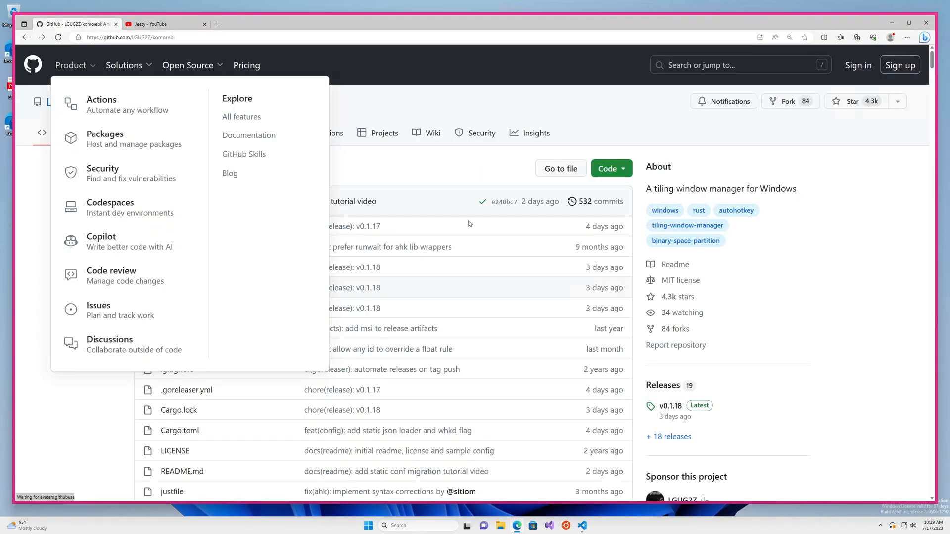
{"action": "scroll", "scroll_direction": "down", "scroll_amount": 3}
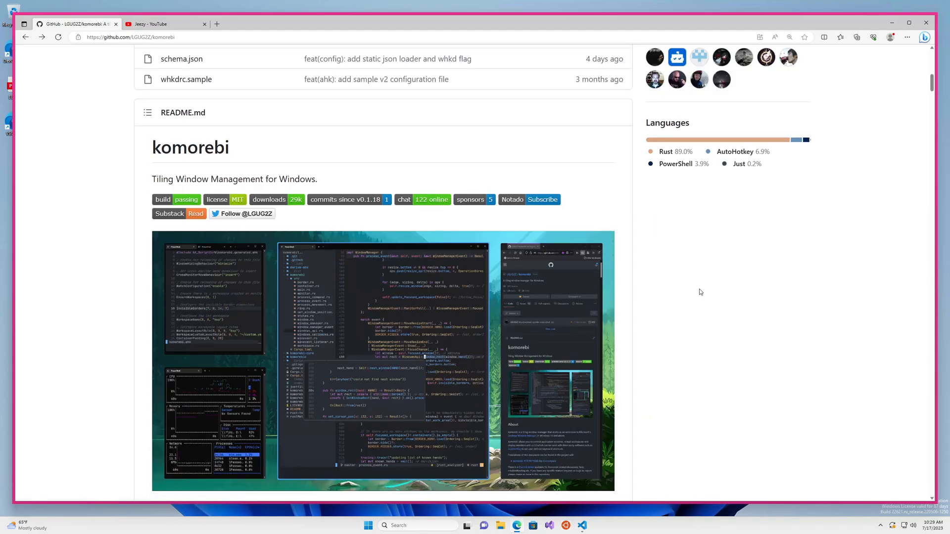
{"action": "mouse_move", "coordinate": [723, 288]}
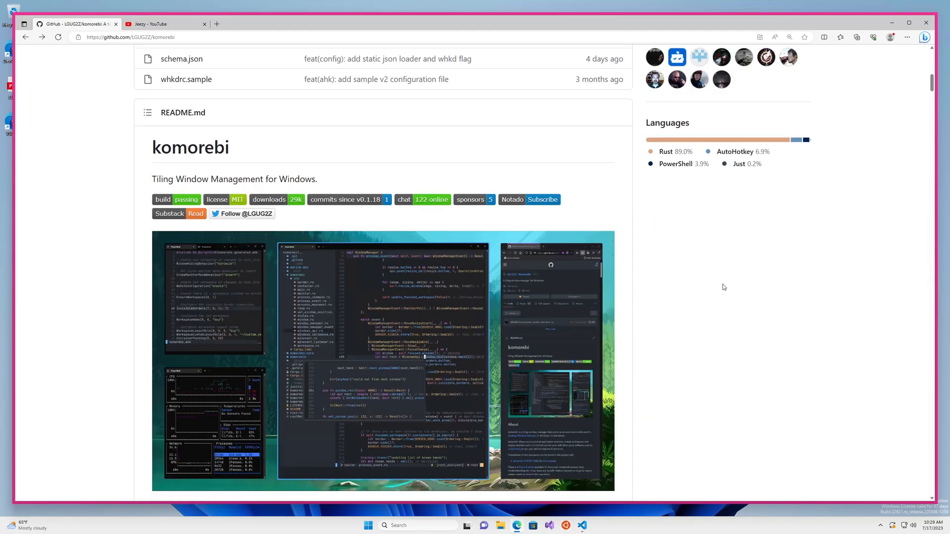